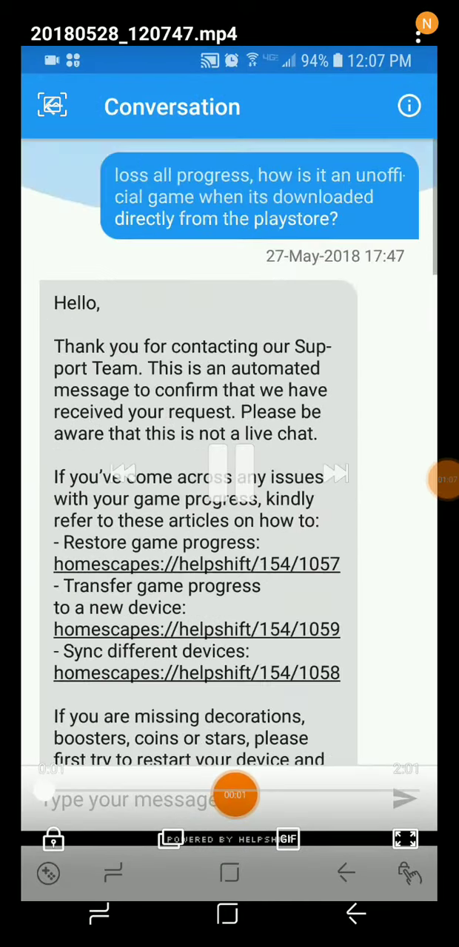
{"action": "scroll", "scroll_direction": "down", "scroll_amount": 3}
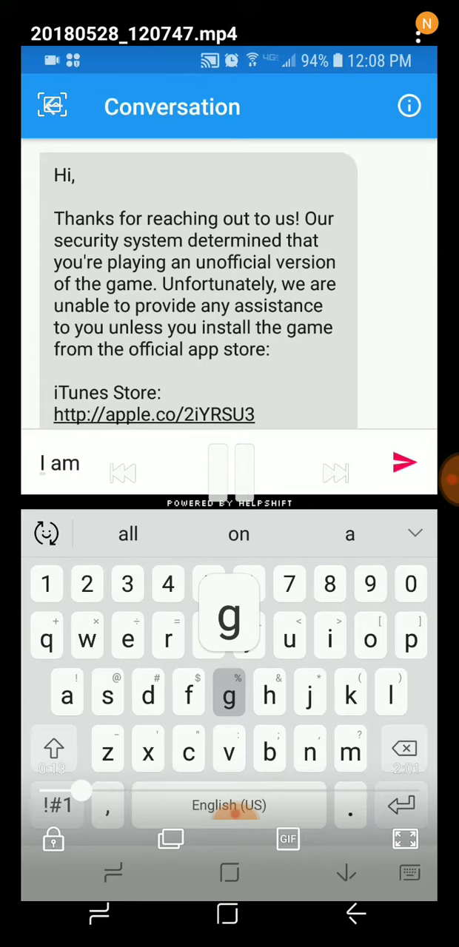
{"action": "type", "text": "goi"}
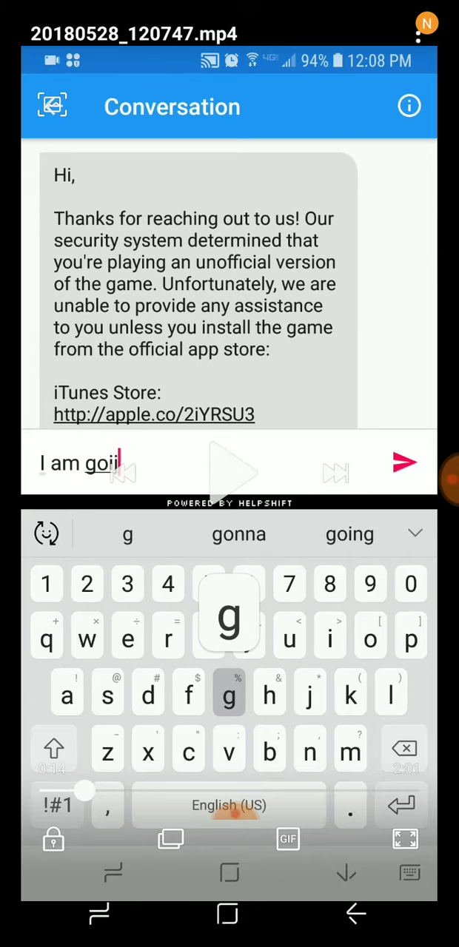